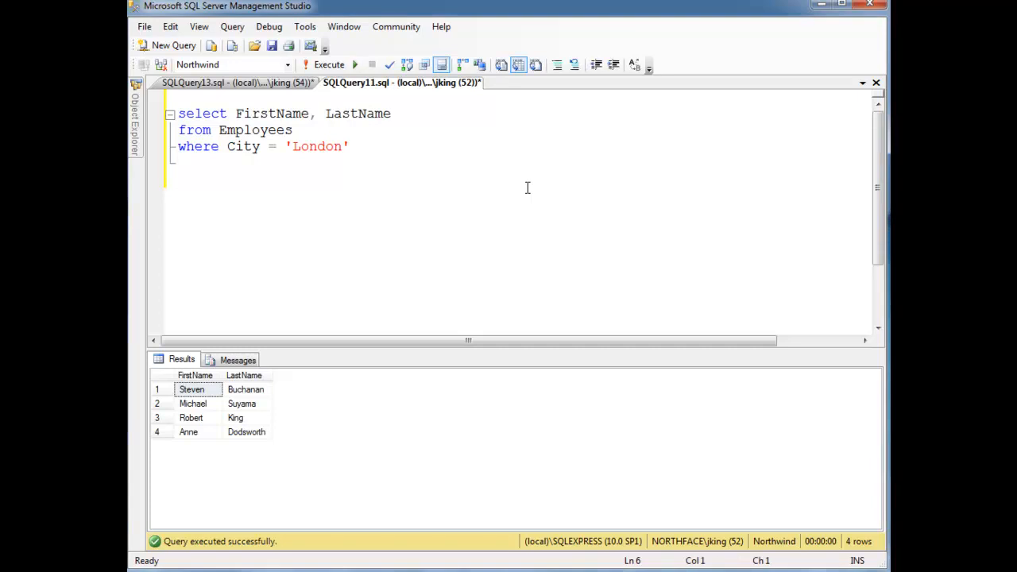
Add 'into PeopleInLondon' to the London employees query and execute it
key(ctrl+a)
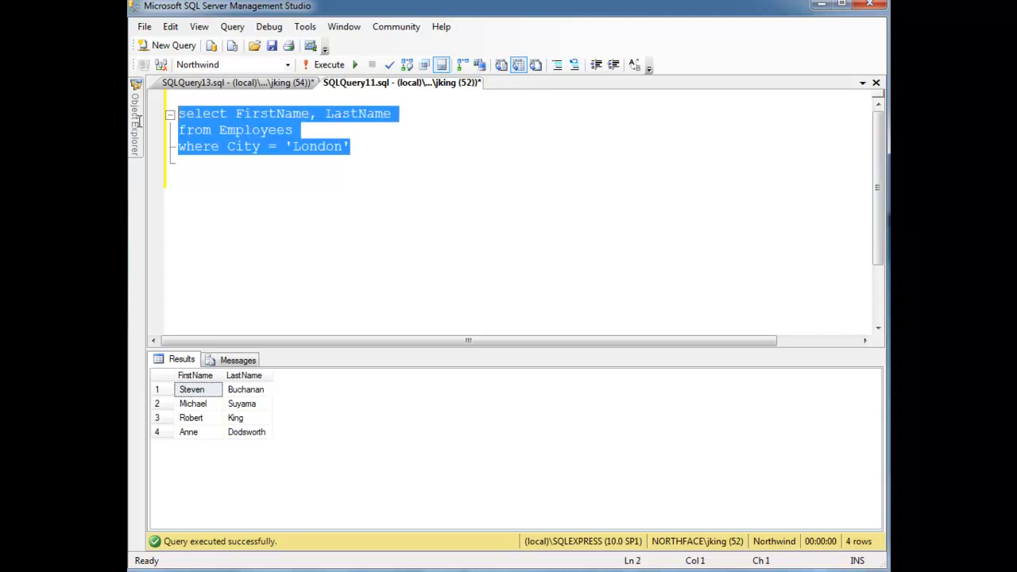
mouse_move(431, 192)
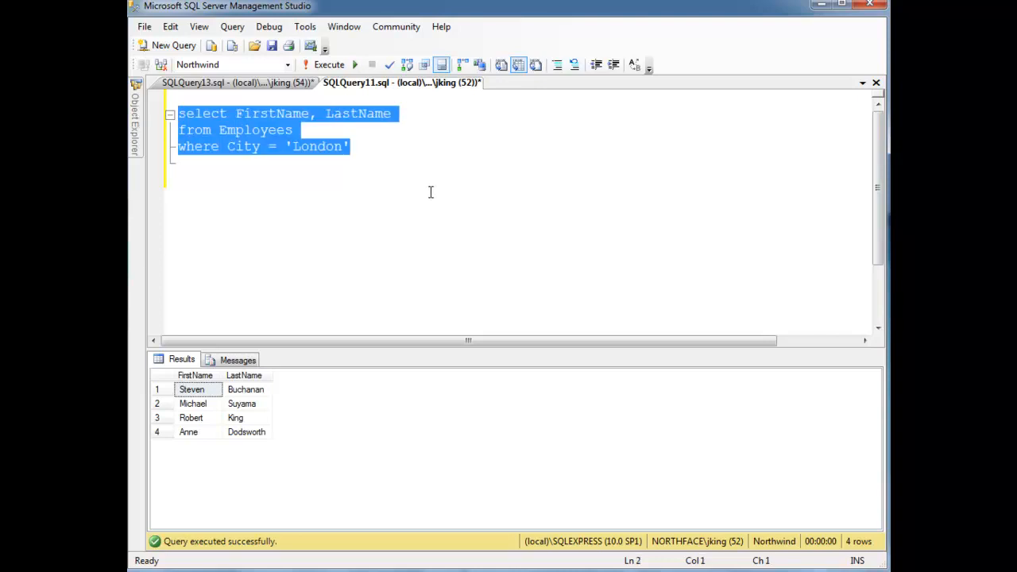
click(179, 179)
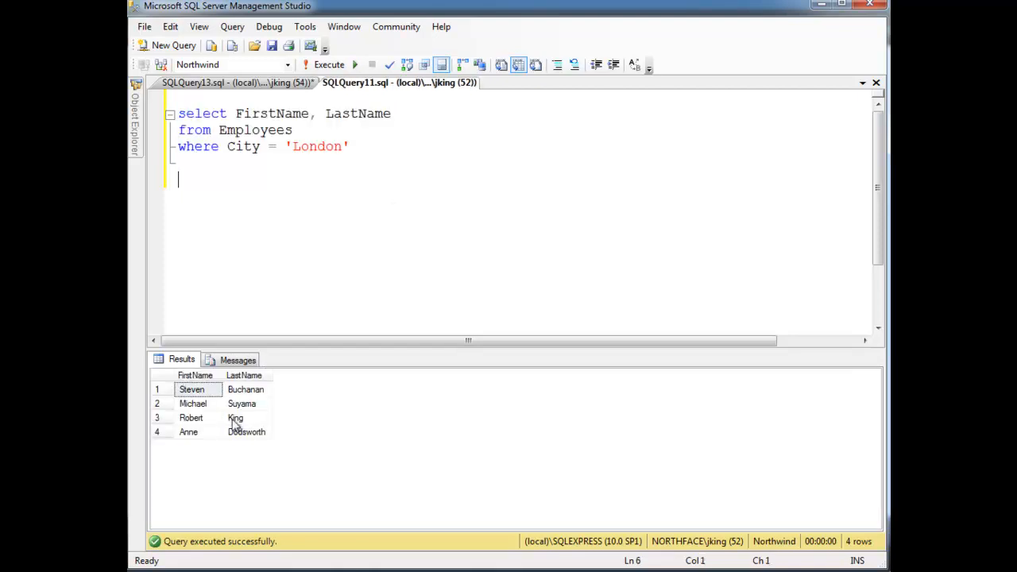
text(into PeopleInLon)
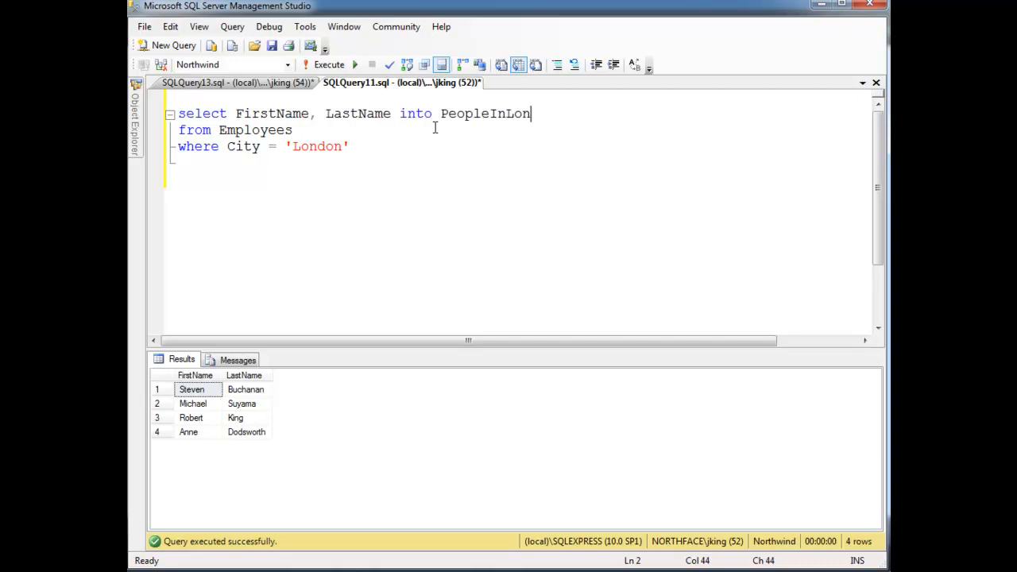
text(don)
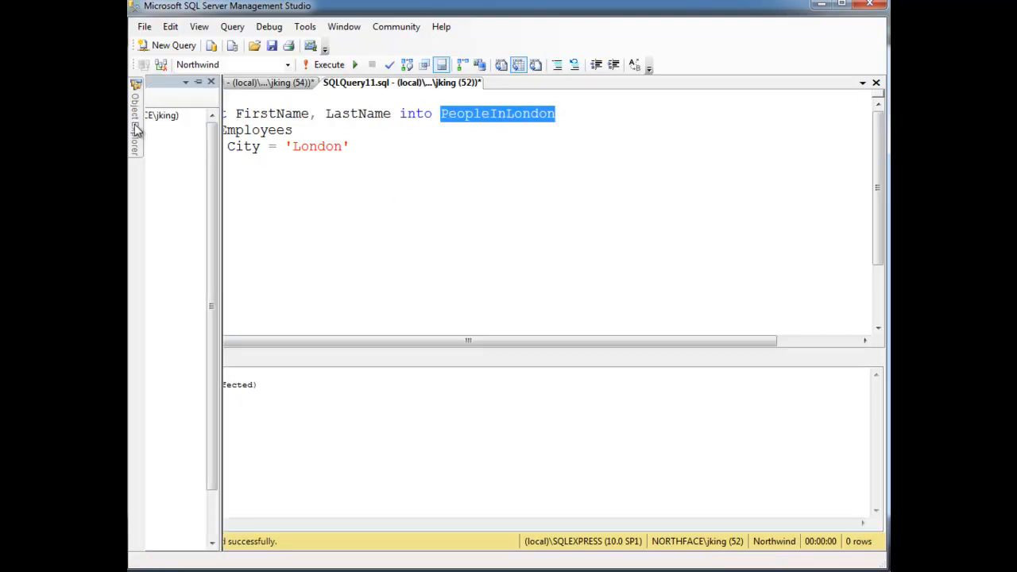
click(233, 195)
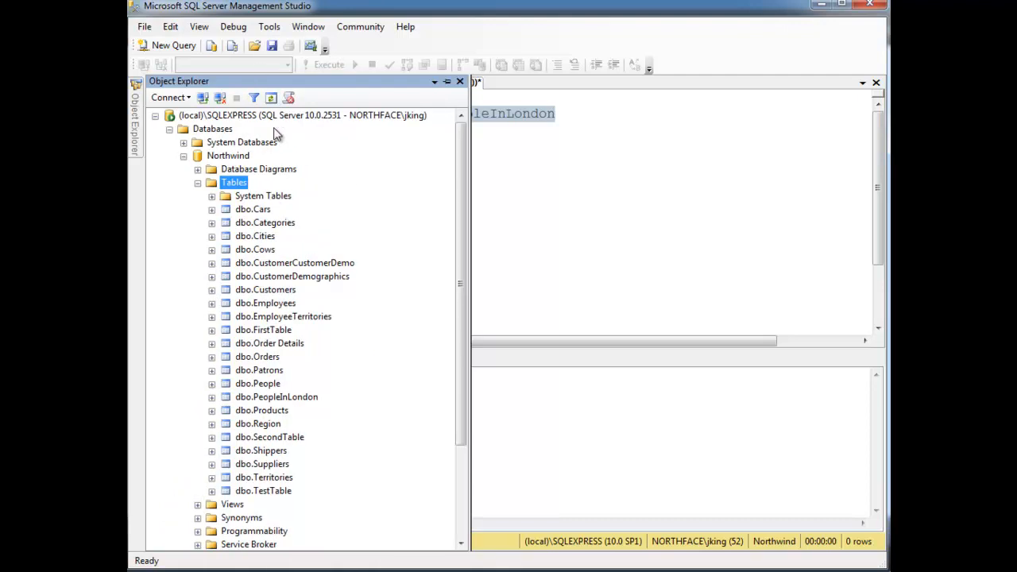
click(275, 397)
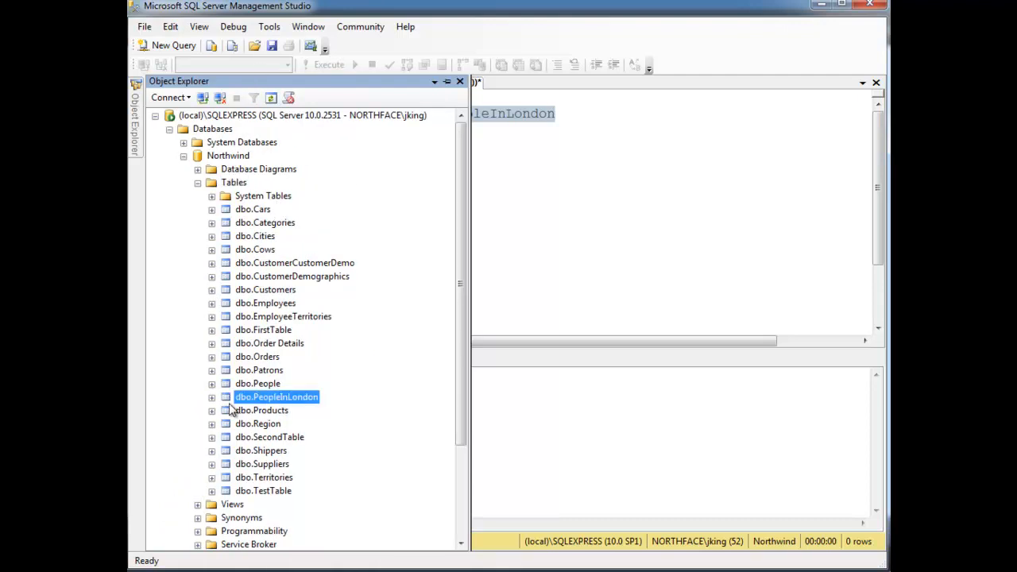
mouse_move(276, 316)
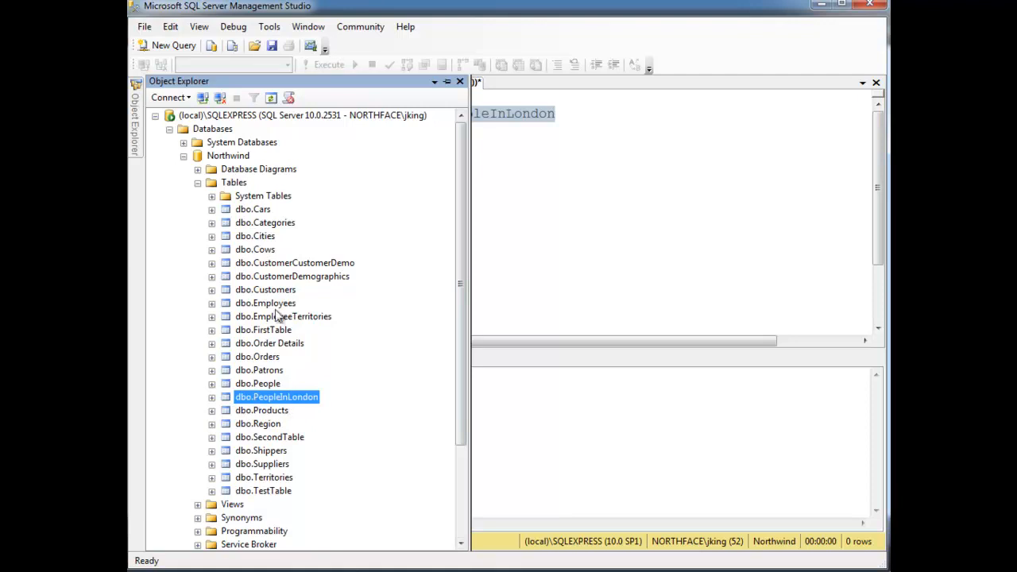
mouse_move(437, 369)
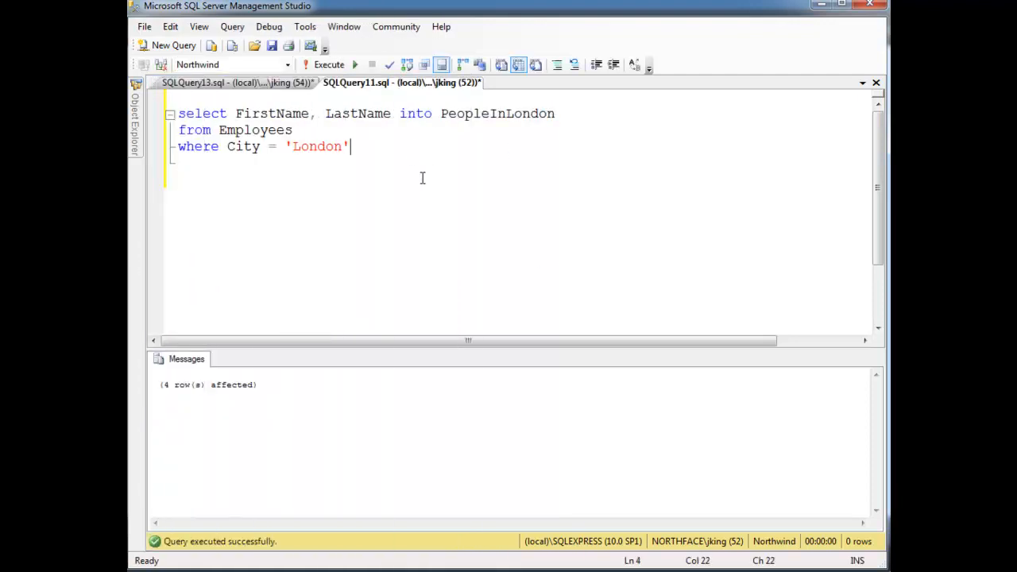
Run 'select * from PeopleInLondon' to list the four London employees' names
text(select *)
text(from PeopleInLondon)
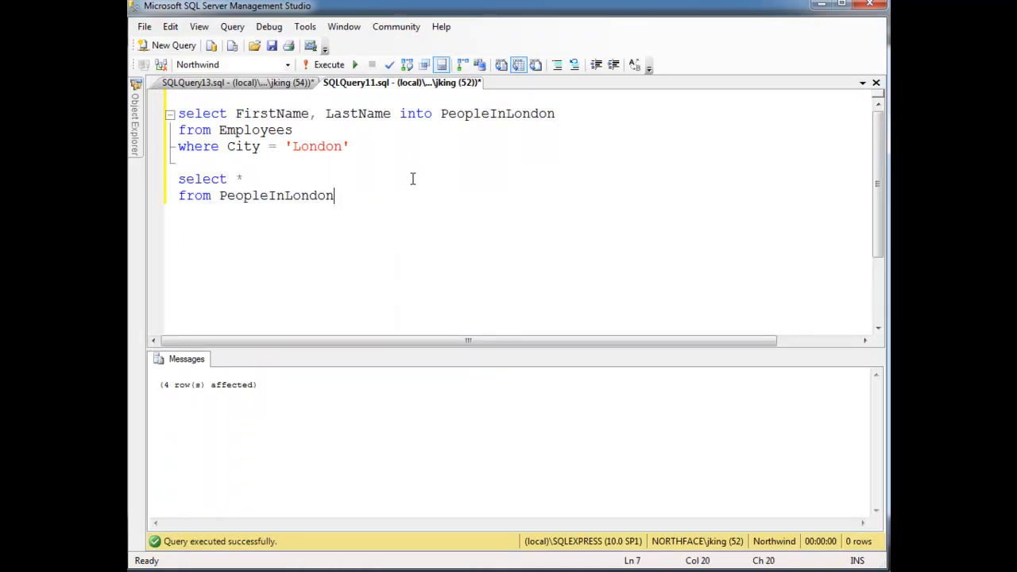
click(328, 65)
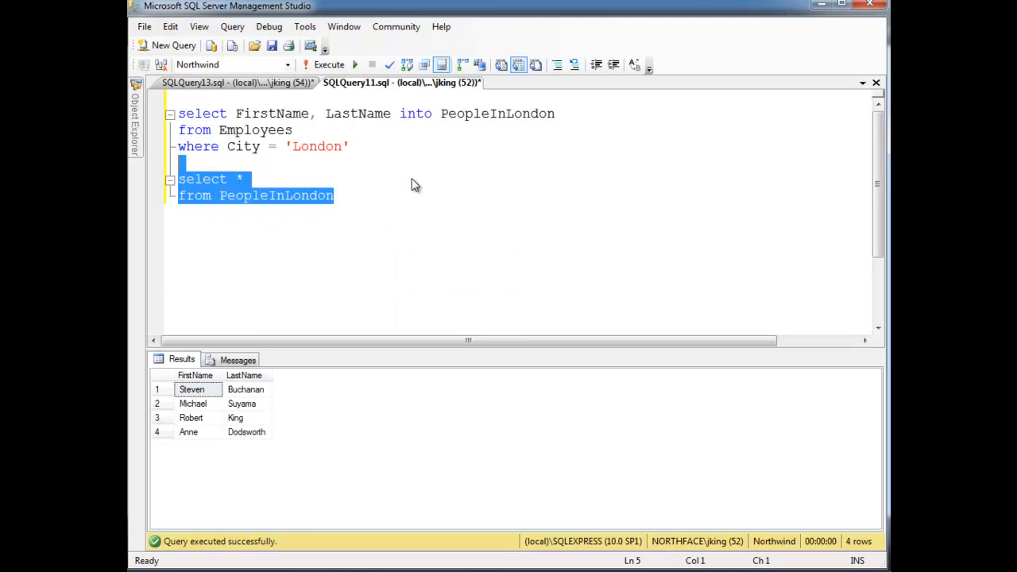
click(210, 403)
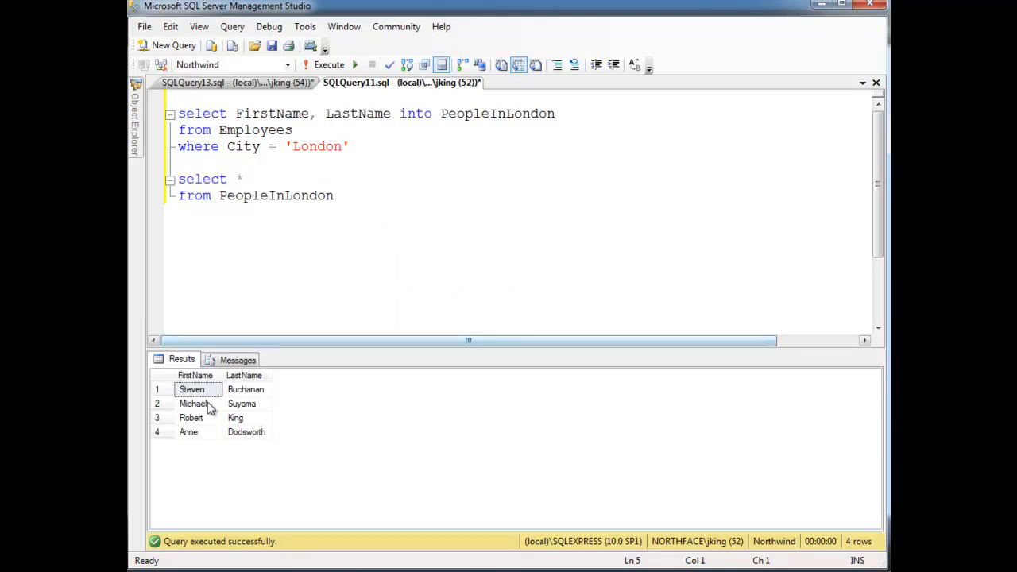
double_click(276, 196)
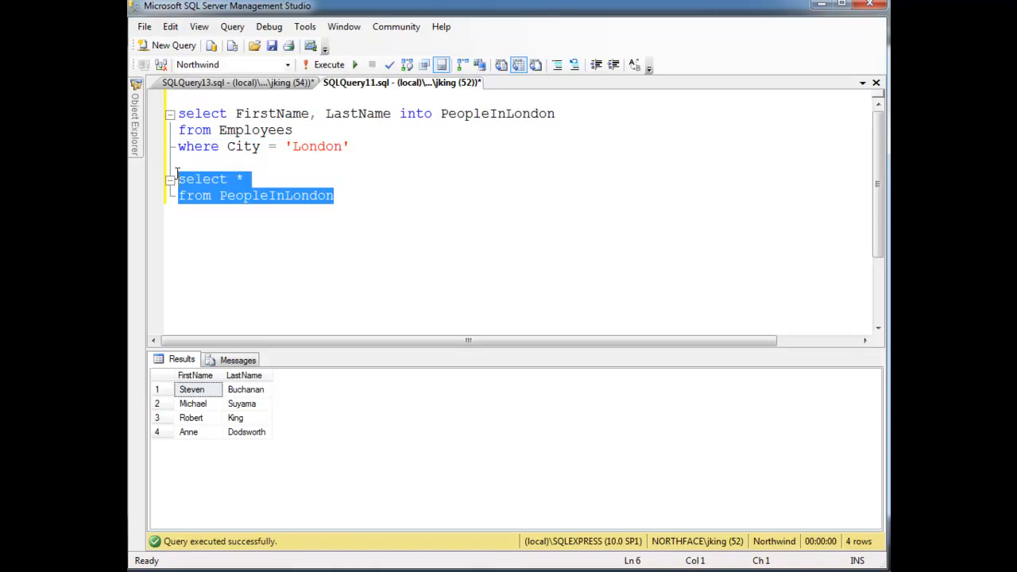
Replace the second query with 'drop table PeopleInLondon' and execute it
text(d)
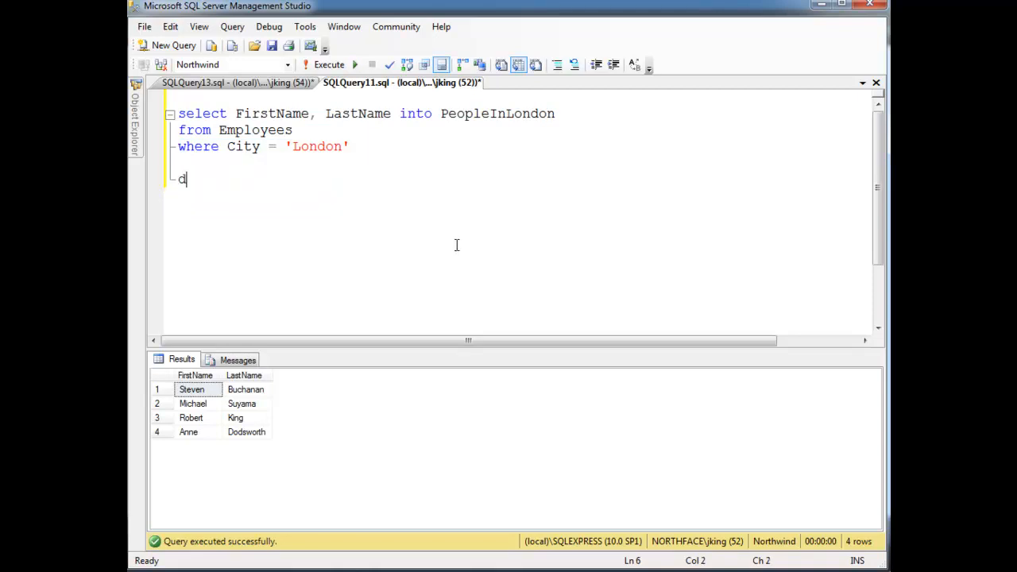
text(rop)
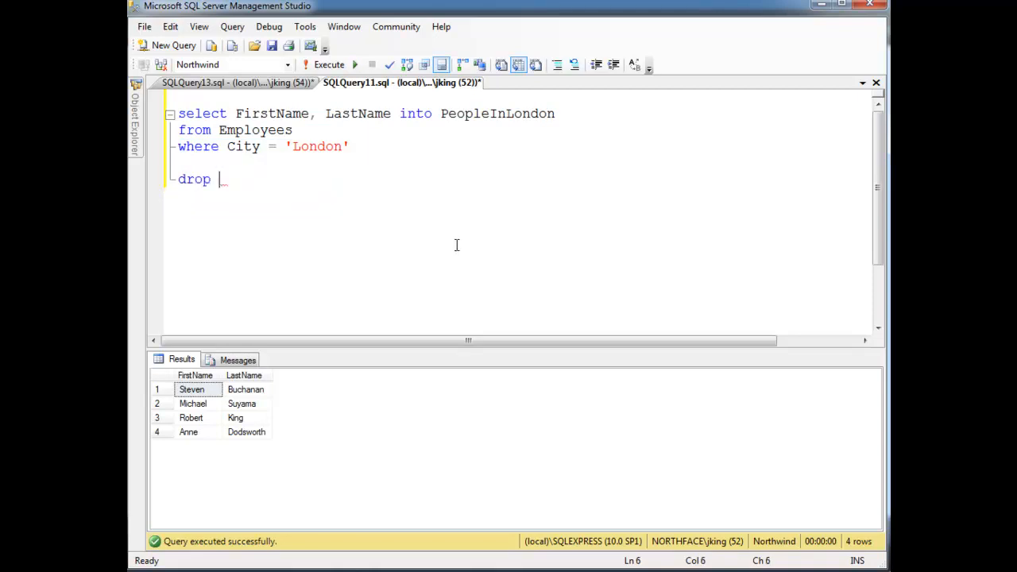
text(table PeopleInLondon)
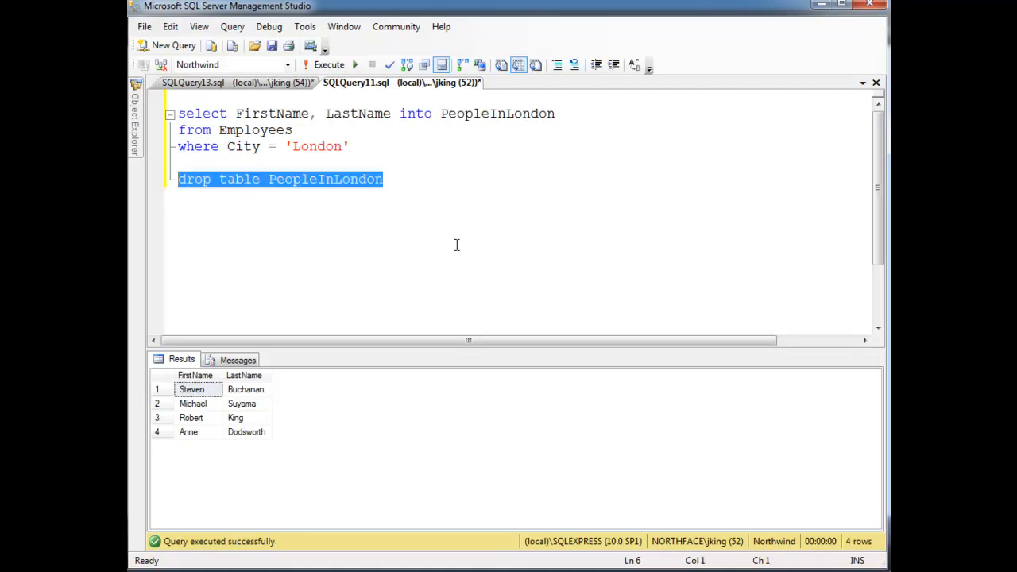
click(324, 64)
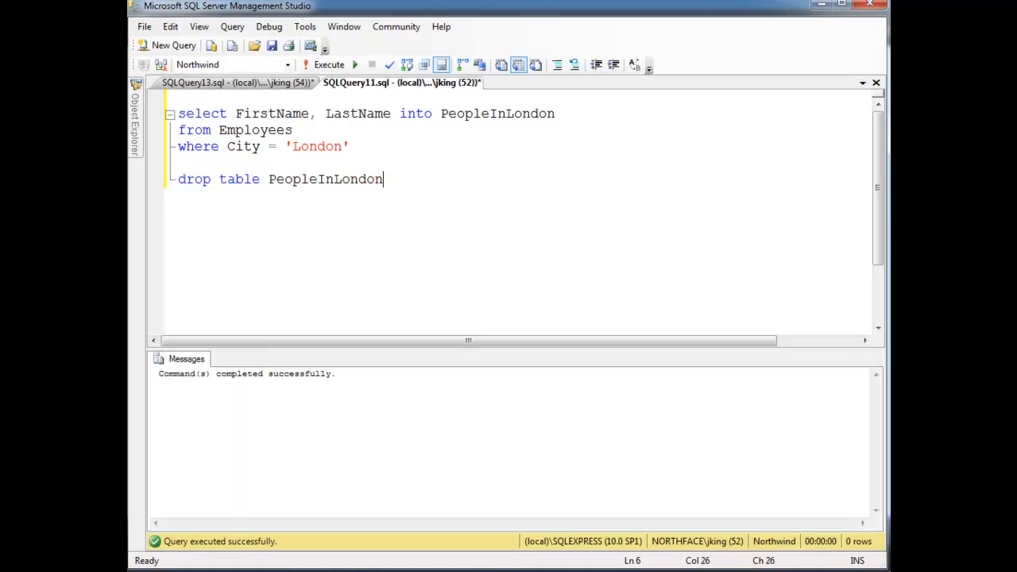